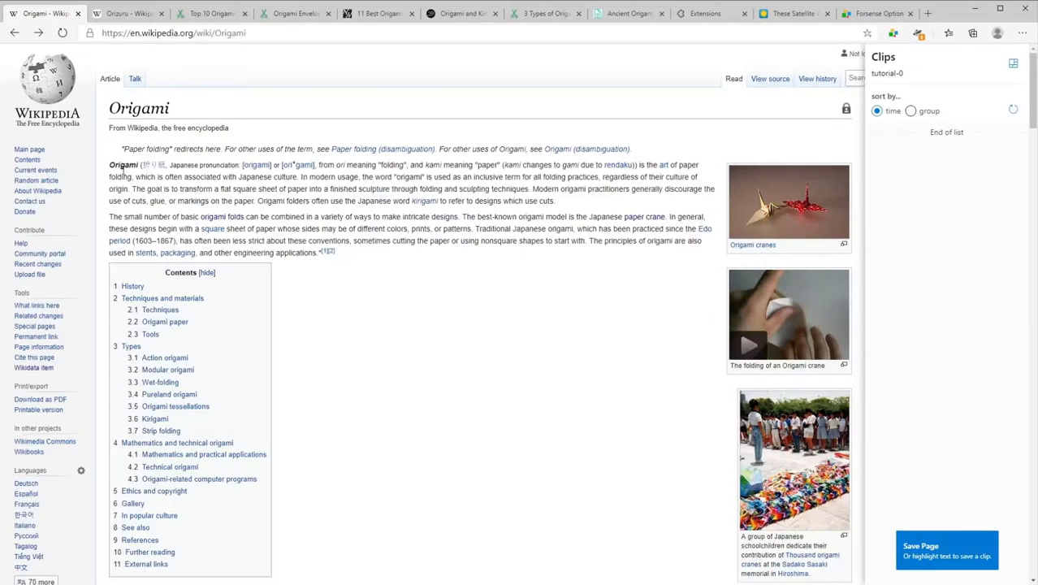
Step: Clip the Origami article's opening paragraph, then switch to the Orizuru article
drag(109, 164, 556, 200)
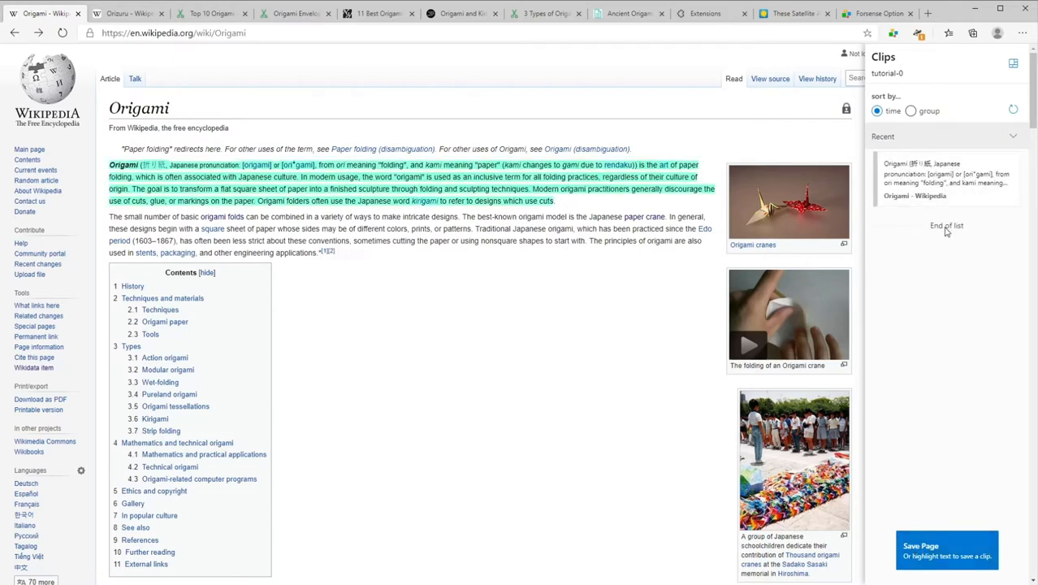
mouse_move(964, 329)
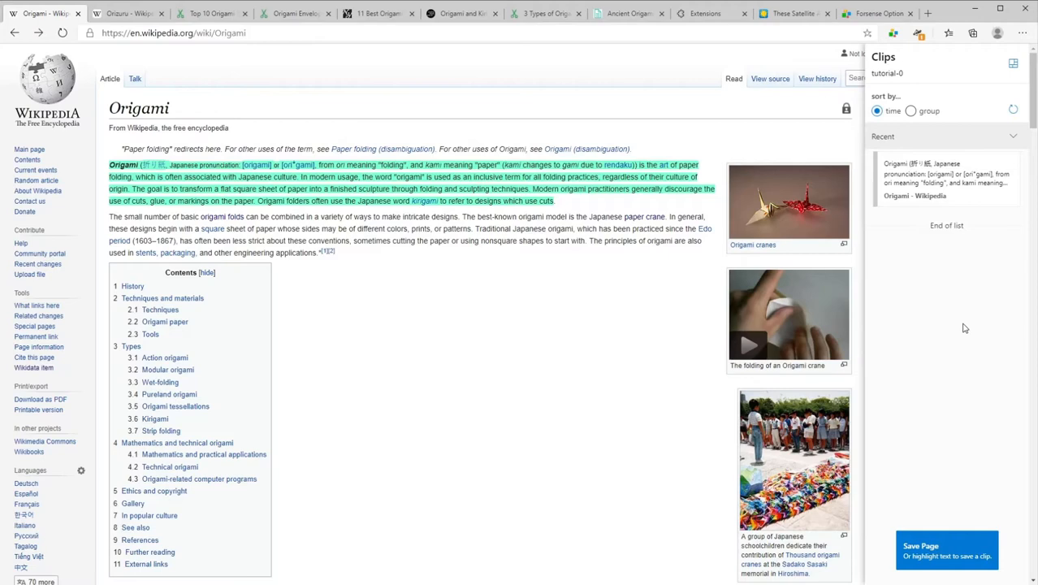
click(126, 14)
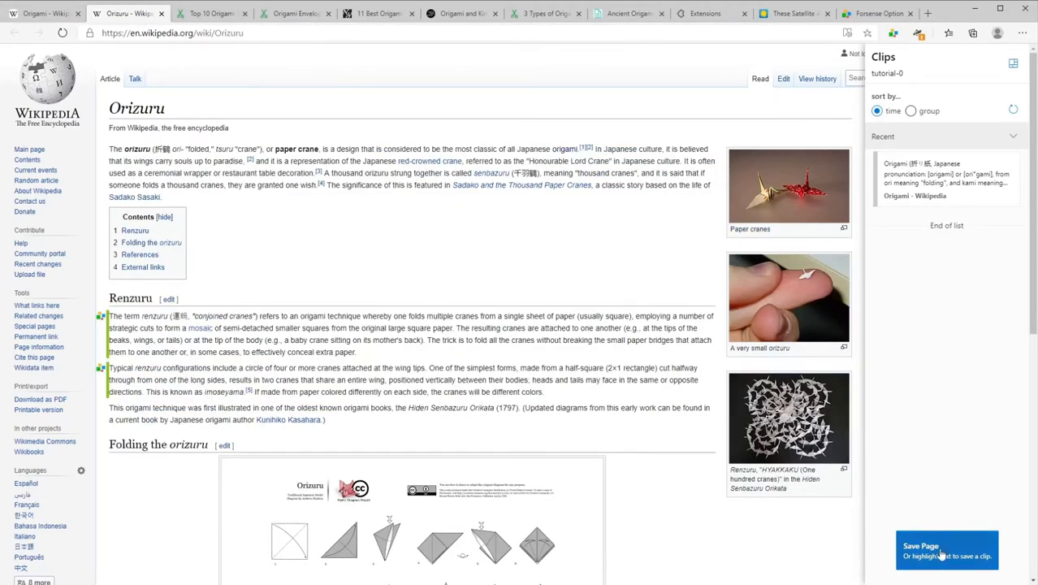
Step: Group the Blick Bone Folders and Midori cutter clips as 'Materials' on the canvas
click(920, 545)
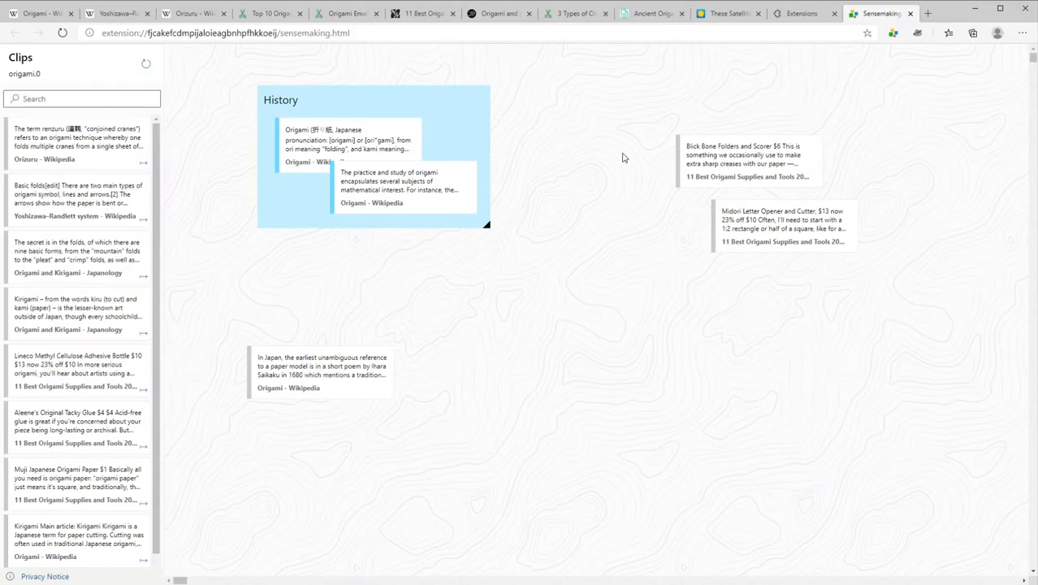
click(743, 160)
text(Materials)
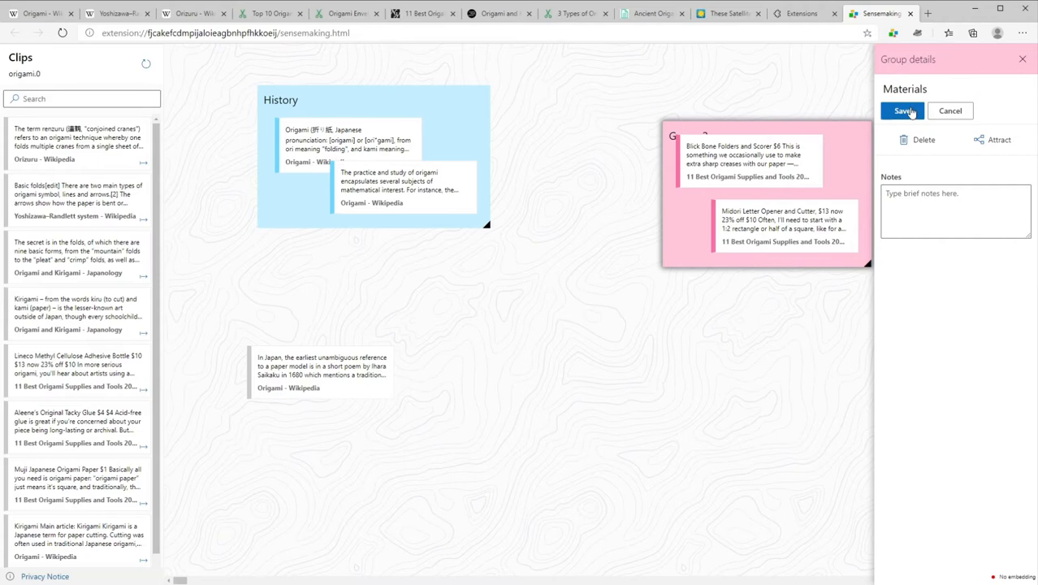
click(901, 111)
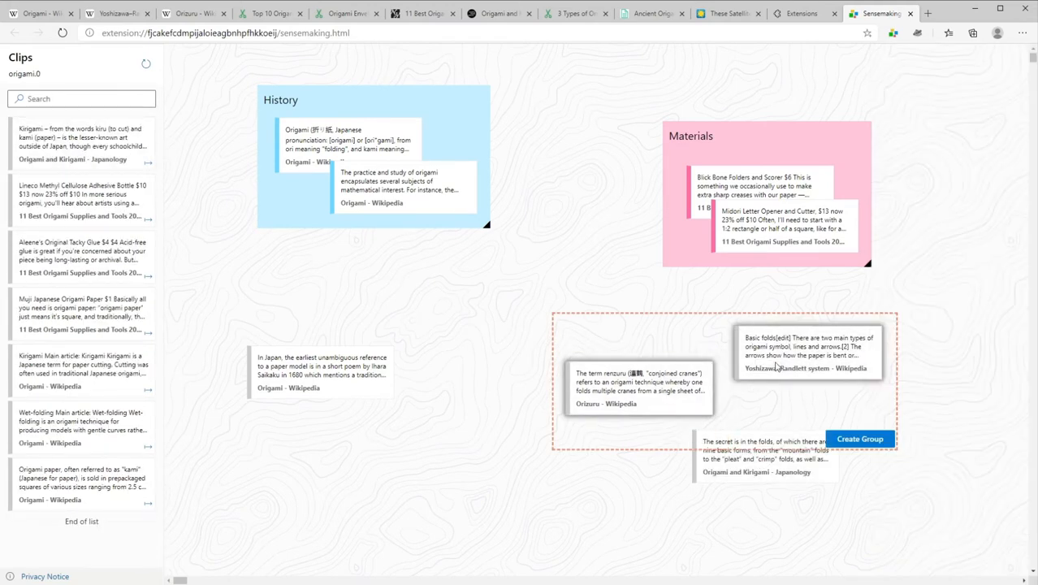
Step: Group the three selected folding-technique clips and save the group as 'Techniques'
click(859, 439)
text(Techniq)
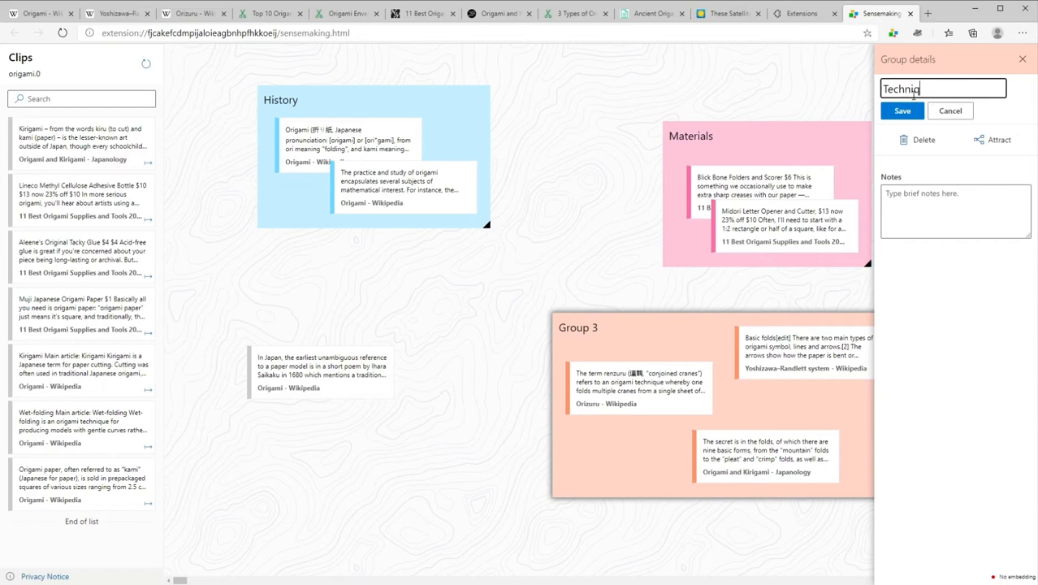
click(902, 110)
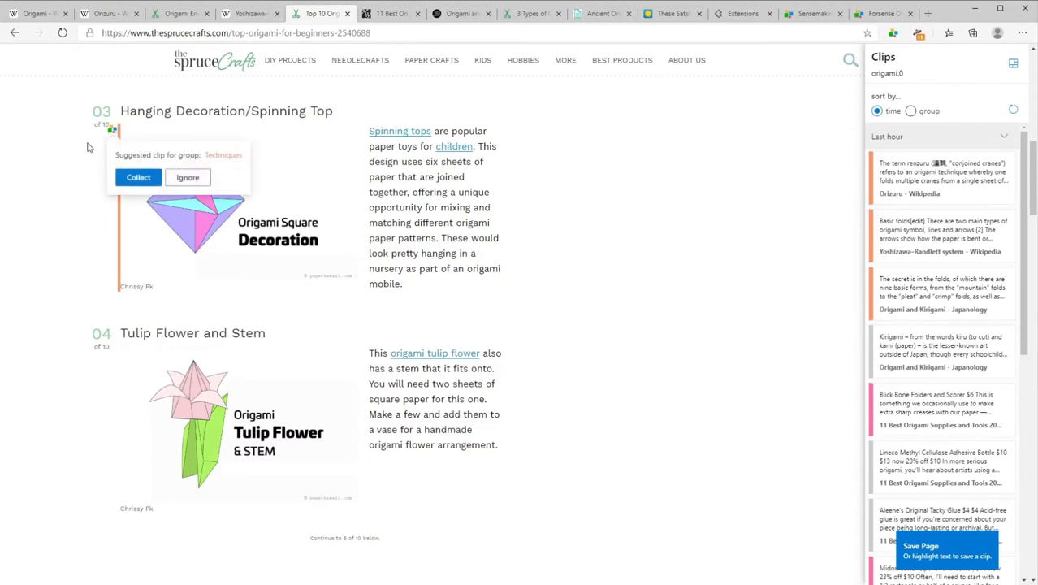
Step: Review the Spruce Crafts suggestion, then open FiveThirtyEight's crowdfunding board game article
scroll(down, 3)
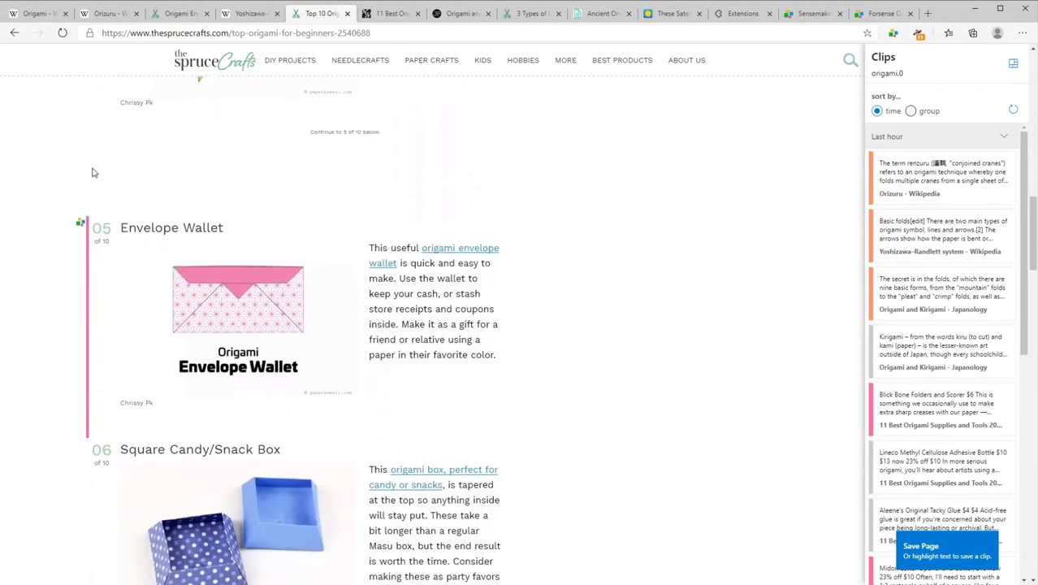
click(82, 223)
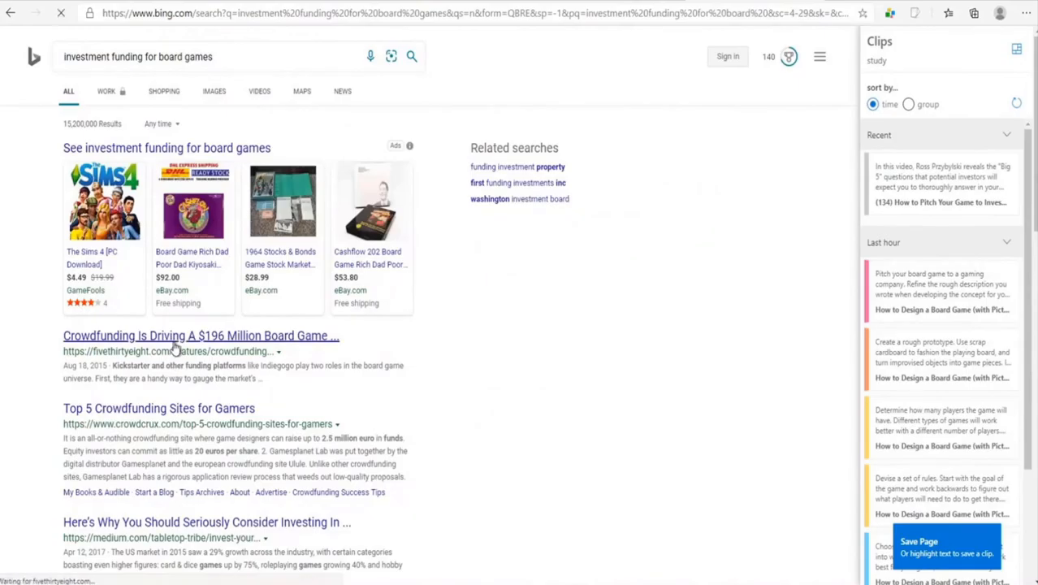
click(201, 335)
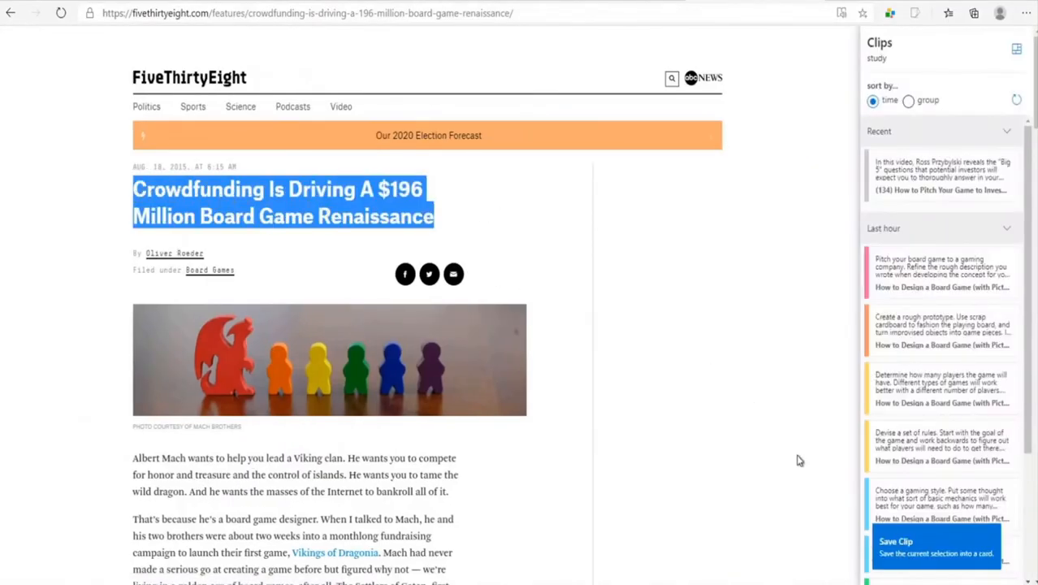